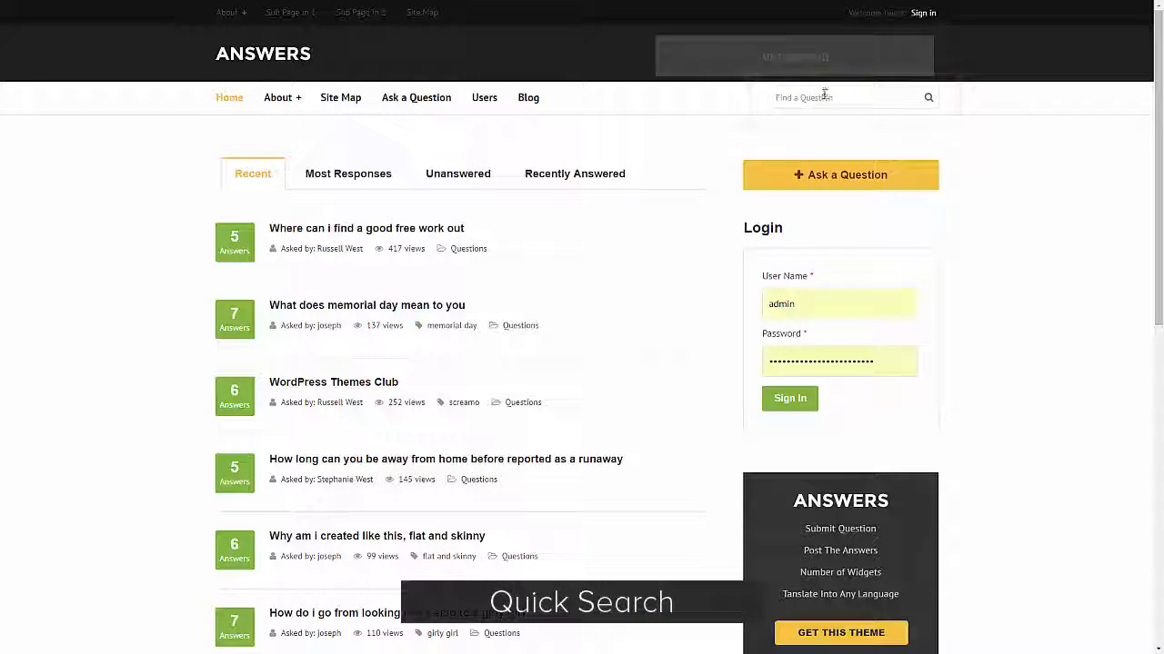
Switch the home page question list through Unanswered to the Recently Answered tab
{"action": "left_click", "coordinate": [840, 97]}
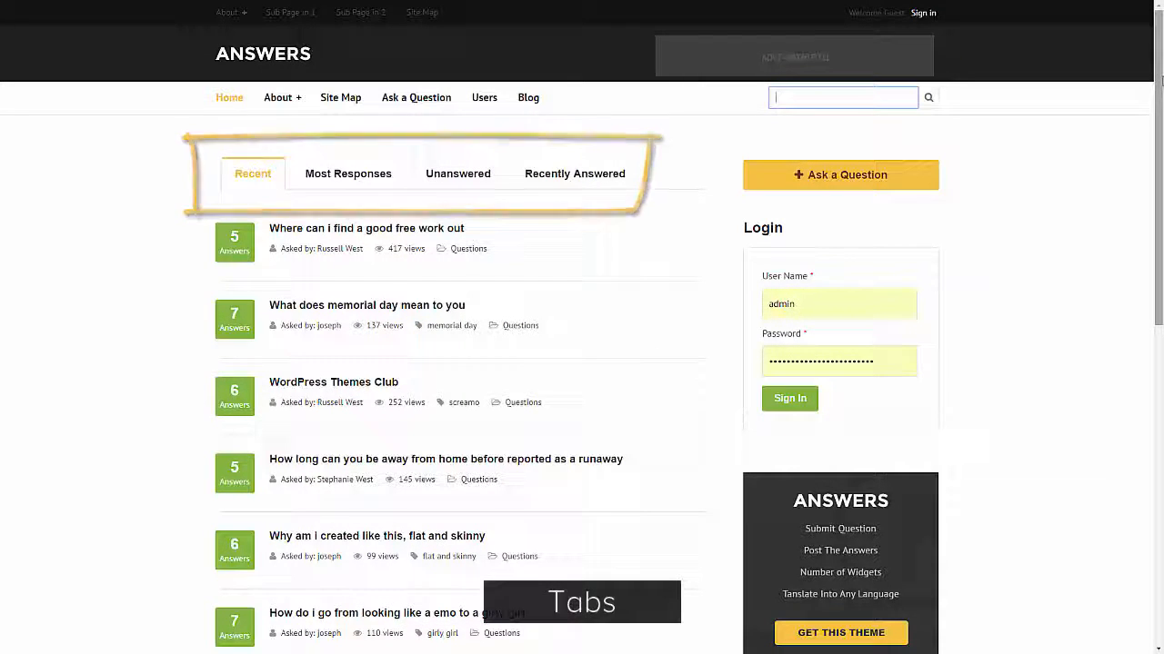
{"action": "left_click", "coordinate": [458, 174]}
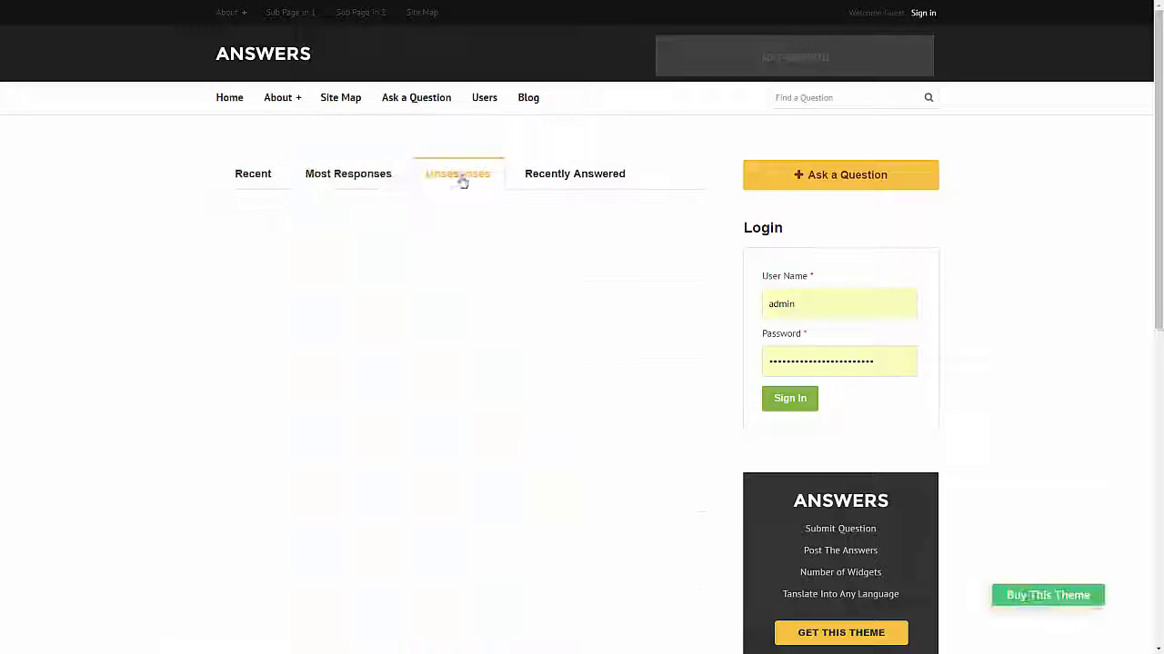
{"action": "left_click", "coordinate": [574, 174]}
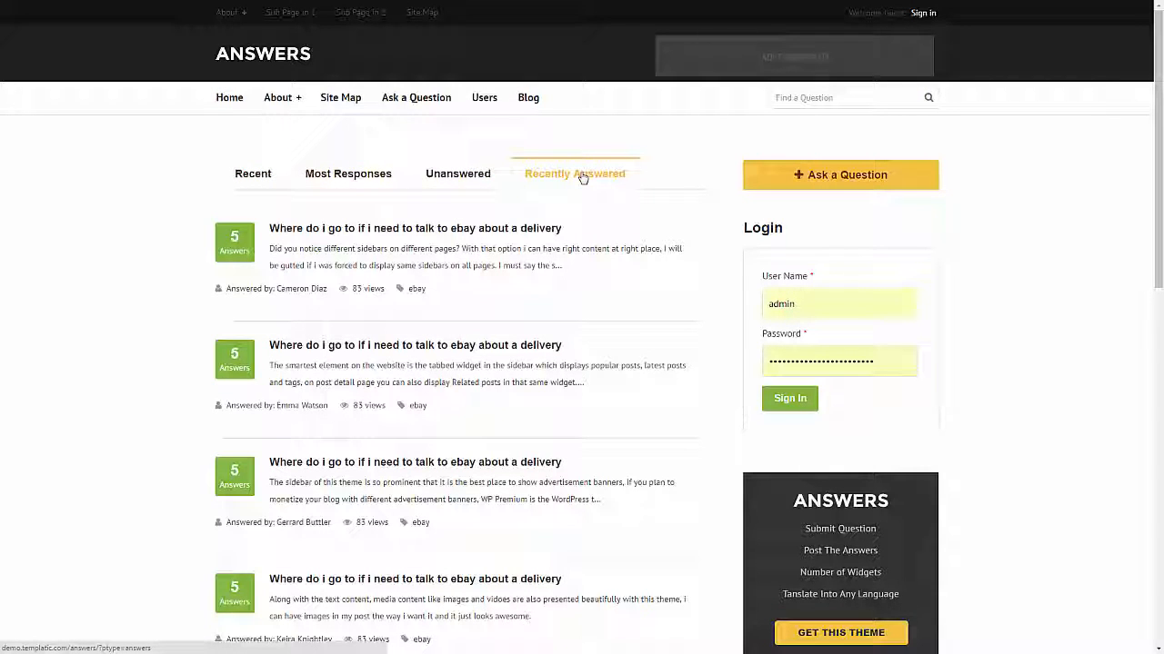
{"action": "mouse_move", "coordinate": [814, 174]}
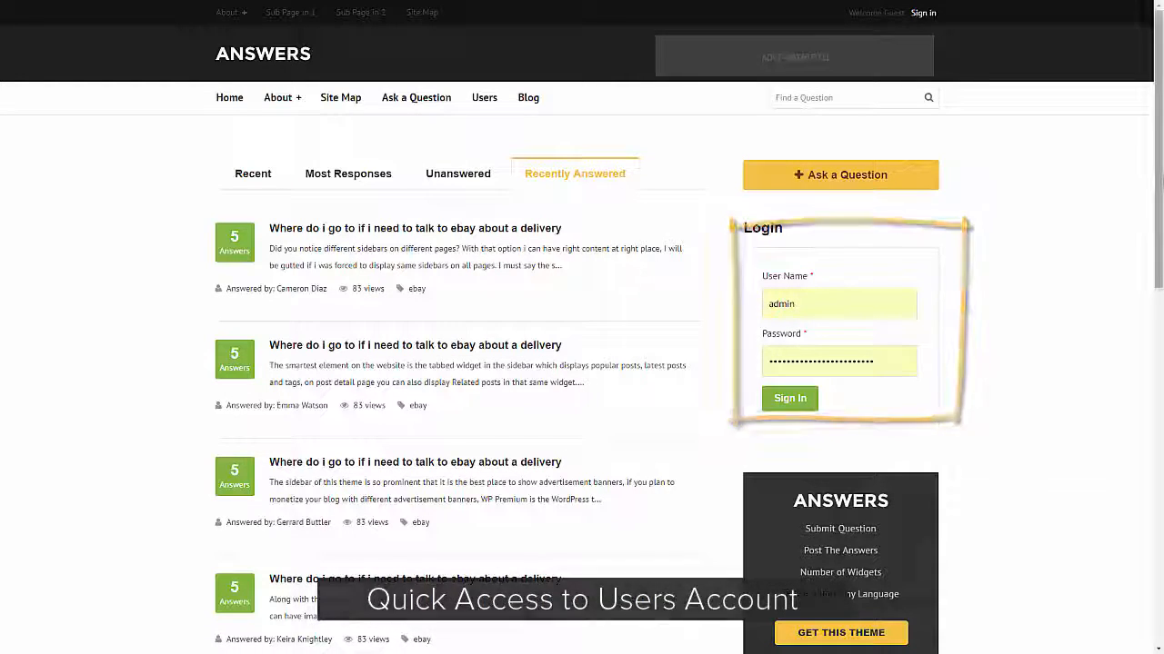
{"action": "scroll", "scroll_direction": "down", "scroll_amount": 3}
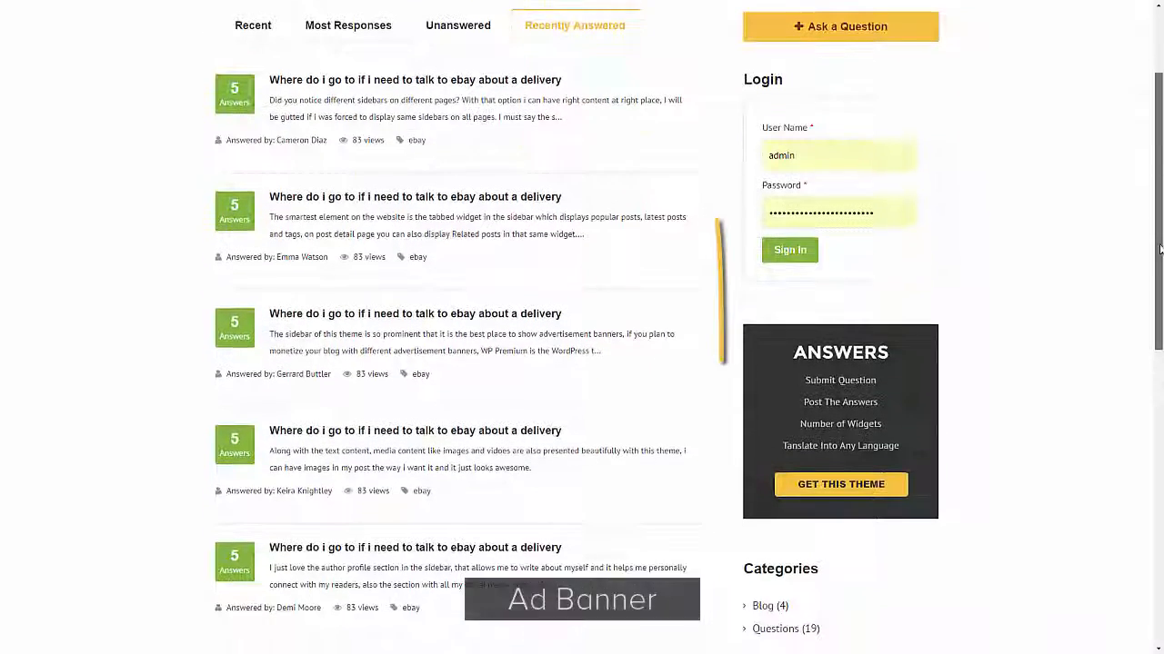
{"action": "scroll", "scroll_direction": "down", "scroll_amount": 3}
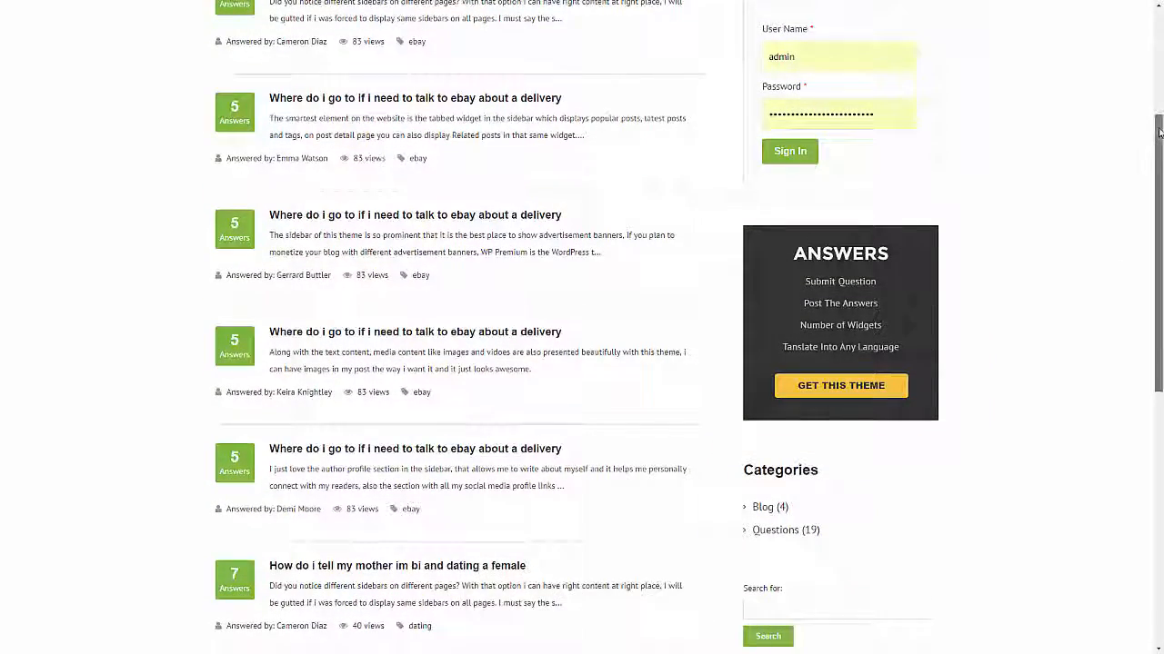
{"action": "scroll", "scroll_direction": "down", "scroll_amount": 3}
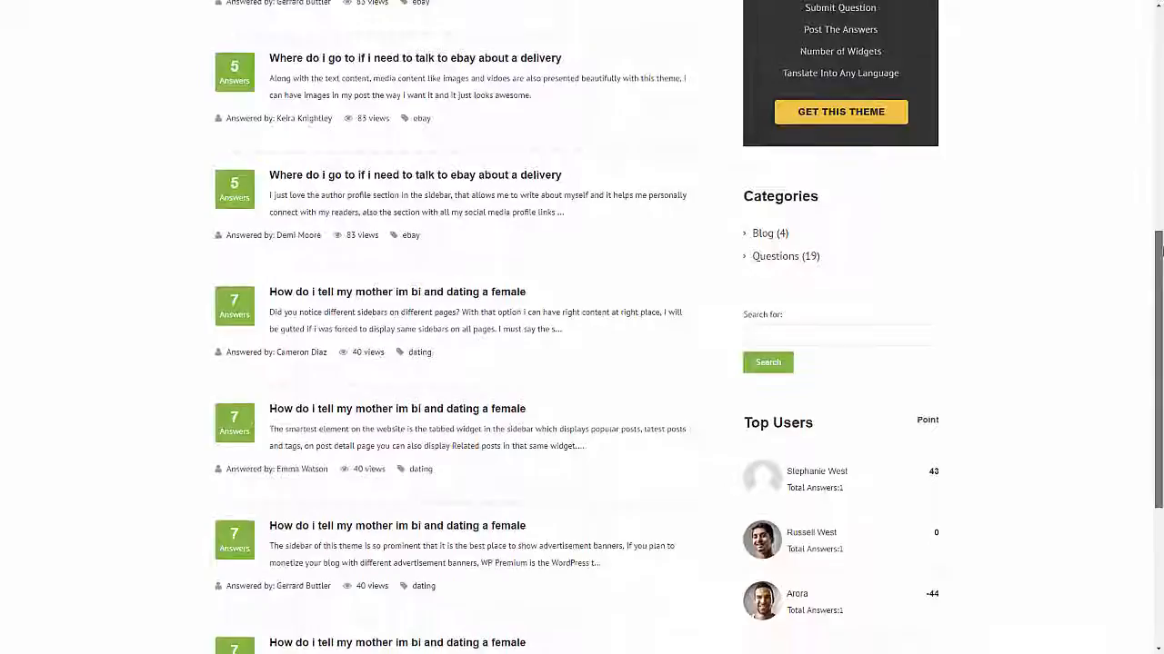
{"action": "scroll", "scroll_direction": "down", "scroll_amount": 3}
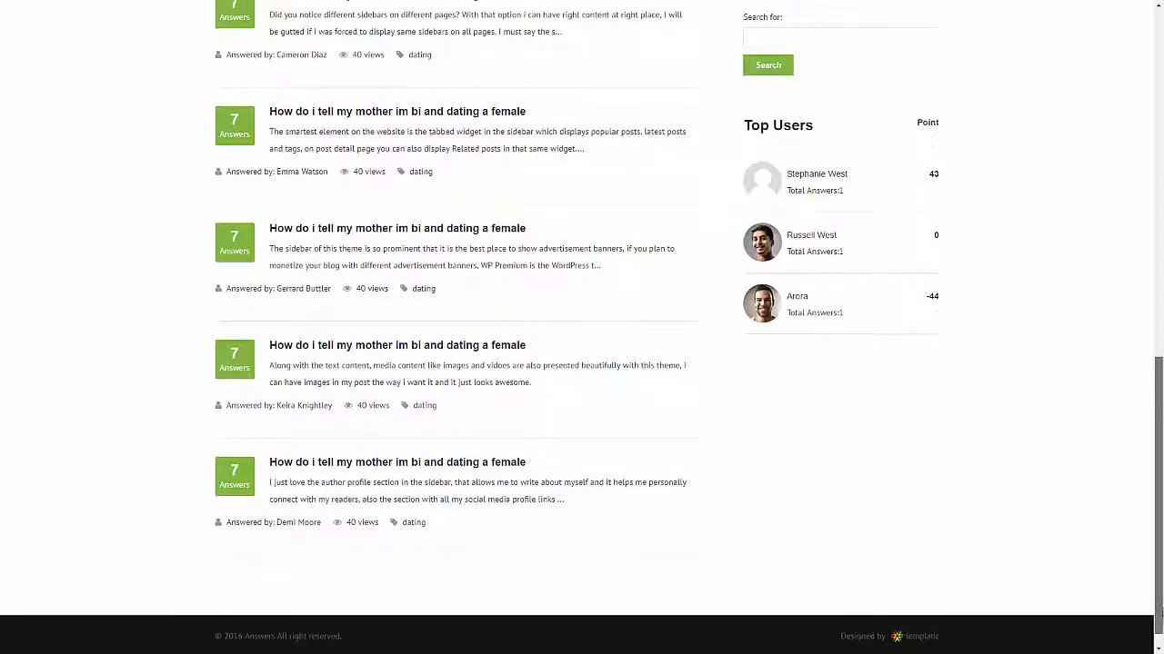
{"action": "scroll", "scroll_direction": "up", "scroll_amount": 3}
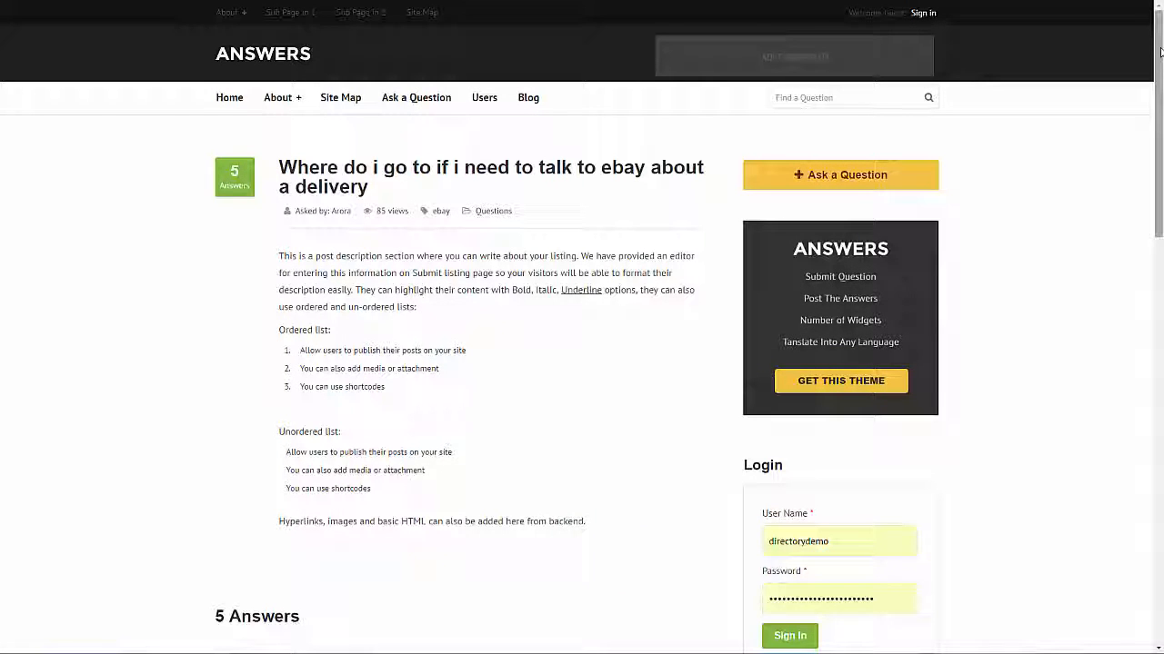
Scroll to the ebay delivery question's answers and upvote the first answer to +1
{"action": "scroll", "scroll_direction": "down", "scroll_amount": 3}
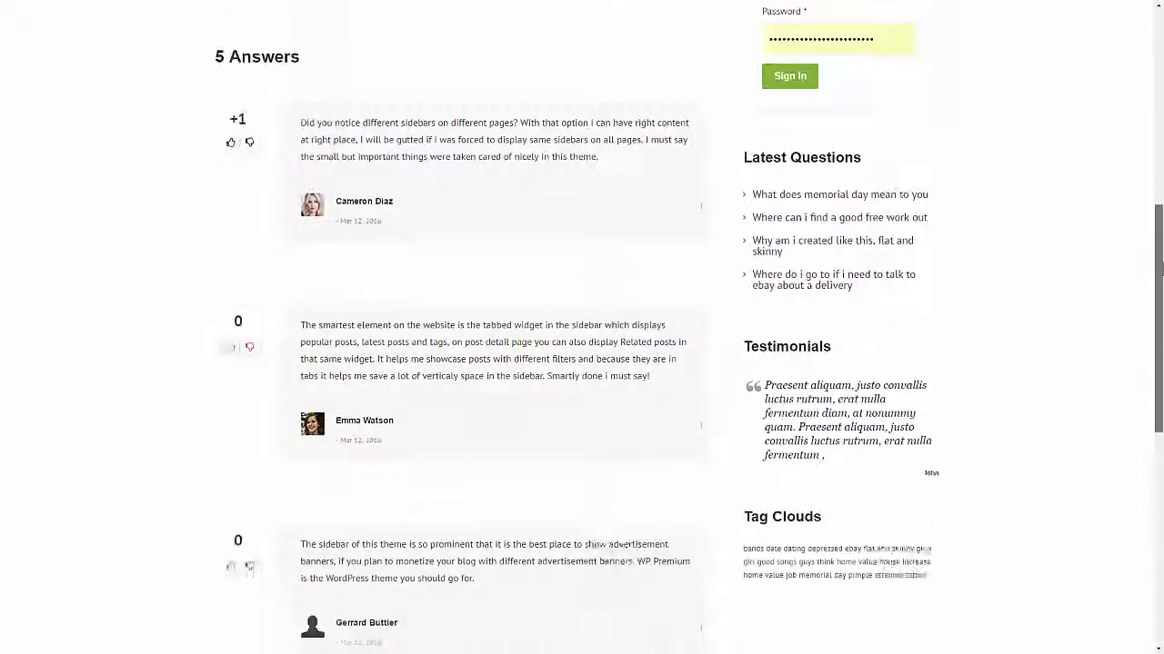
{"action": "scroll", "scroll_direction": "down", "scroll_amount": 3}
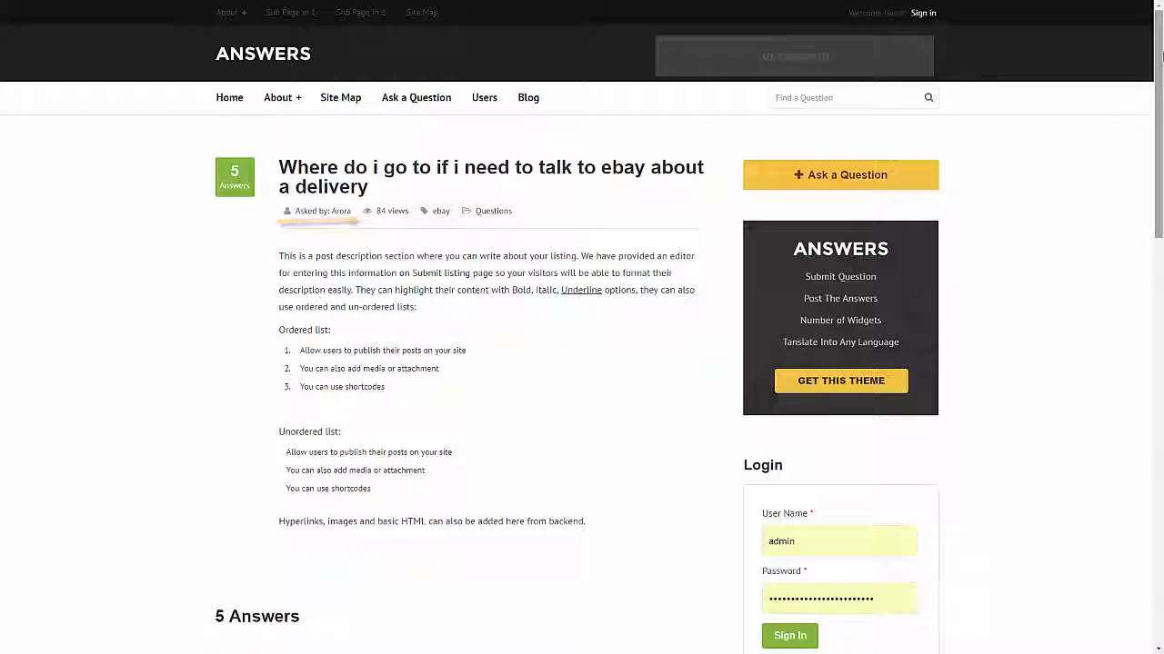
{"action": "scroll", "scroll_direction": "down", "scroll_amount": 3}
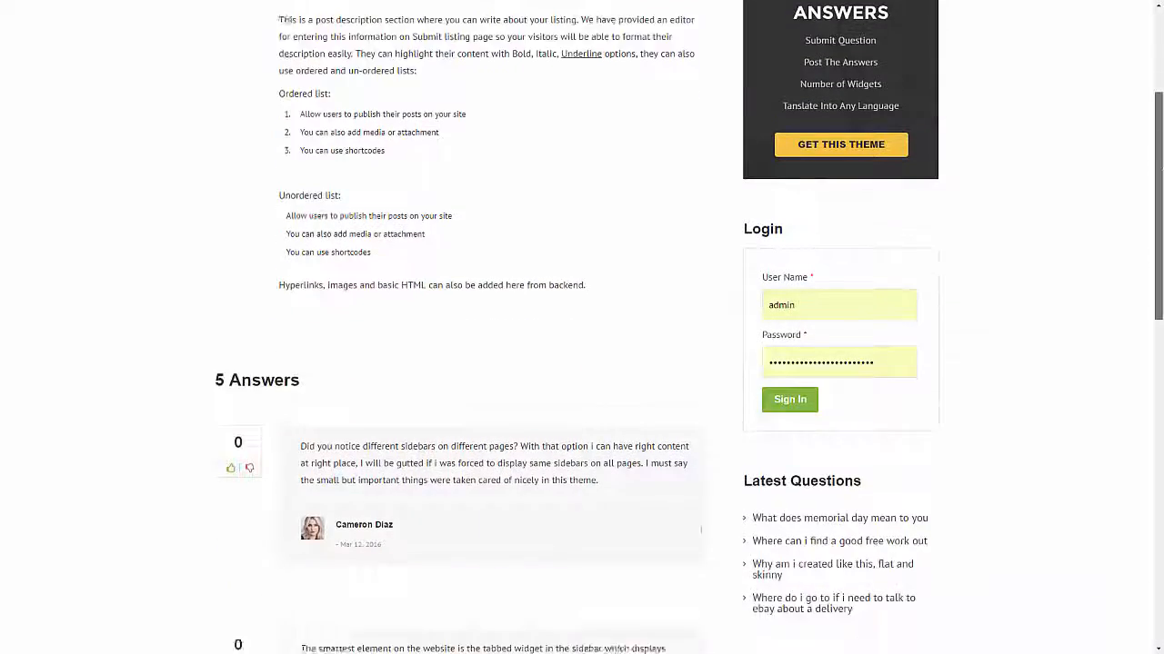
{"action": "scroll", "scroll_direction": "down", "scroll_amount": 3}
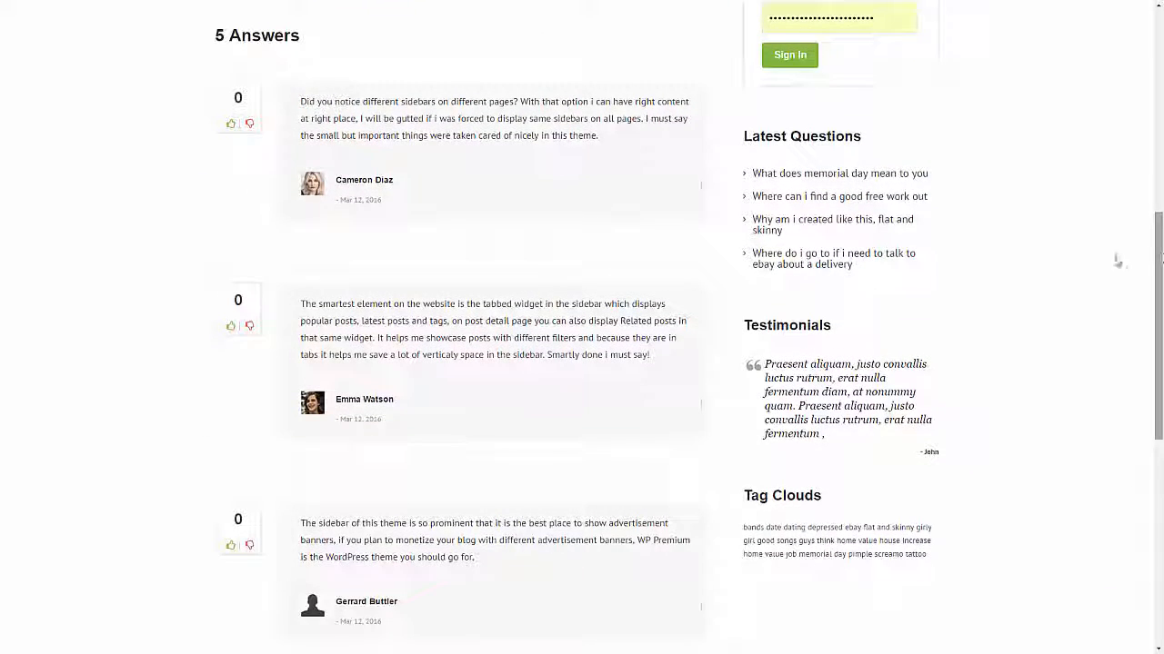
{"action": "left_click", "coordinate": [230, 123]}
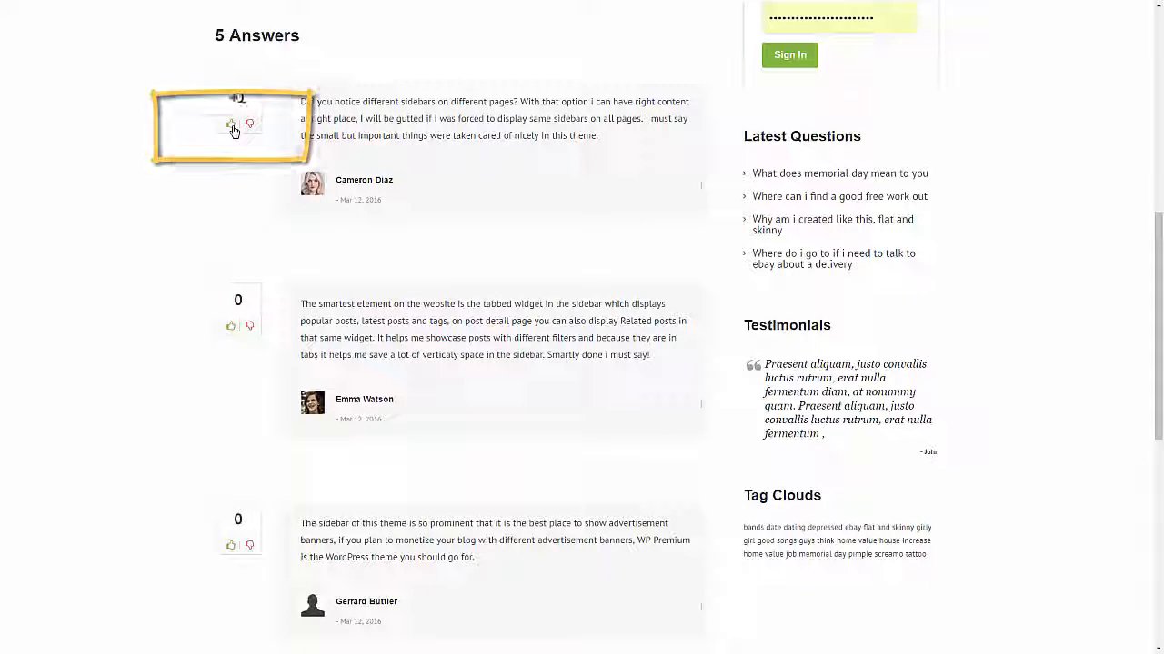
{"action": "left_click", "coordinate": [231, 124]}
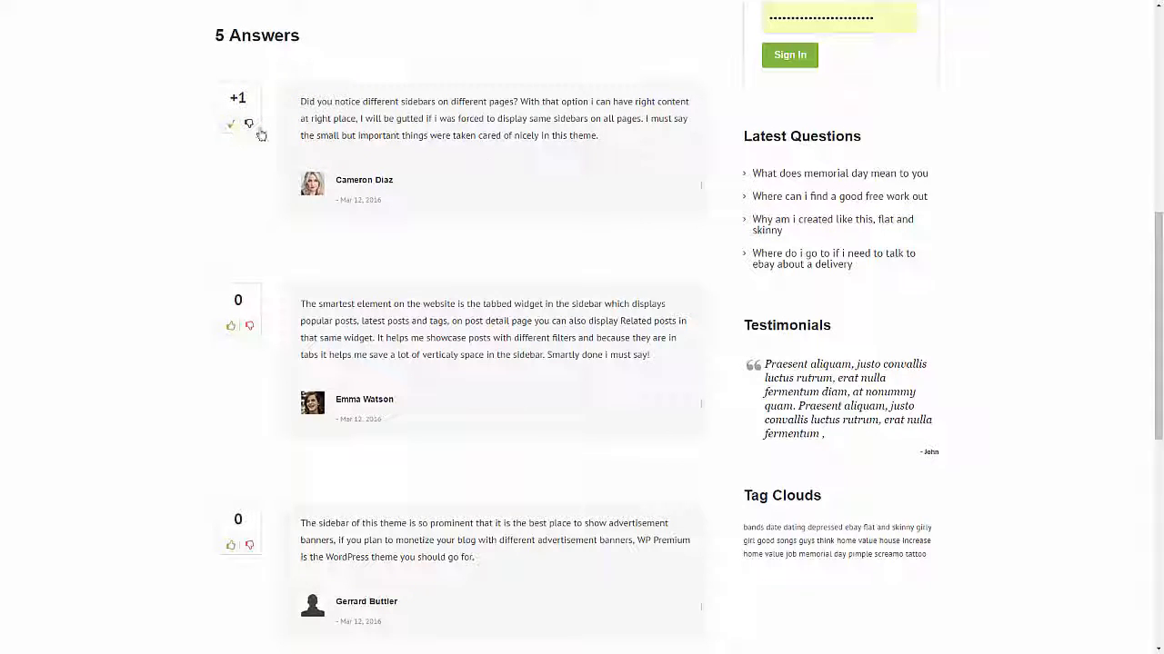
{"action": "scroll", "scroll_direction": "down", "scroll_amount": 3}
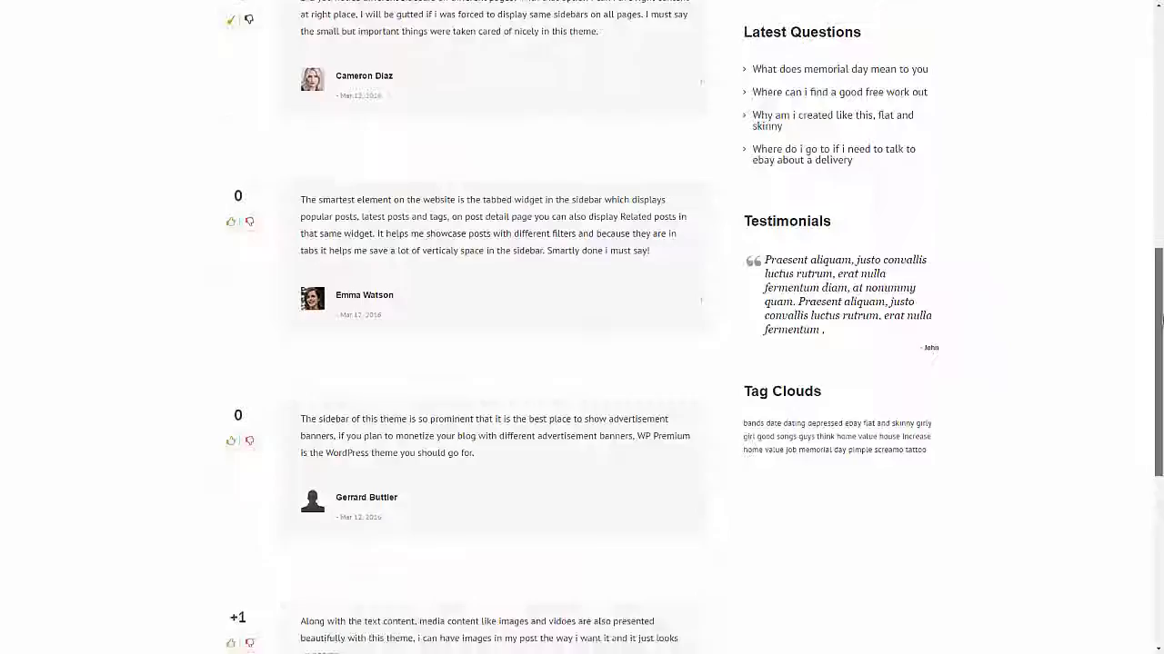
{"action": "scroll", "scroll_direction": "down", "scroll_amount": 3}
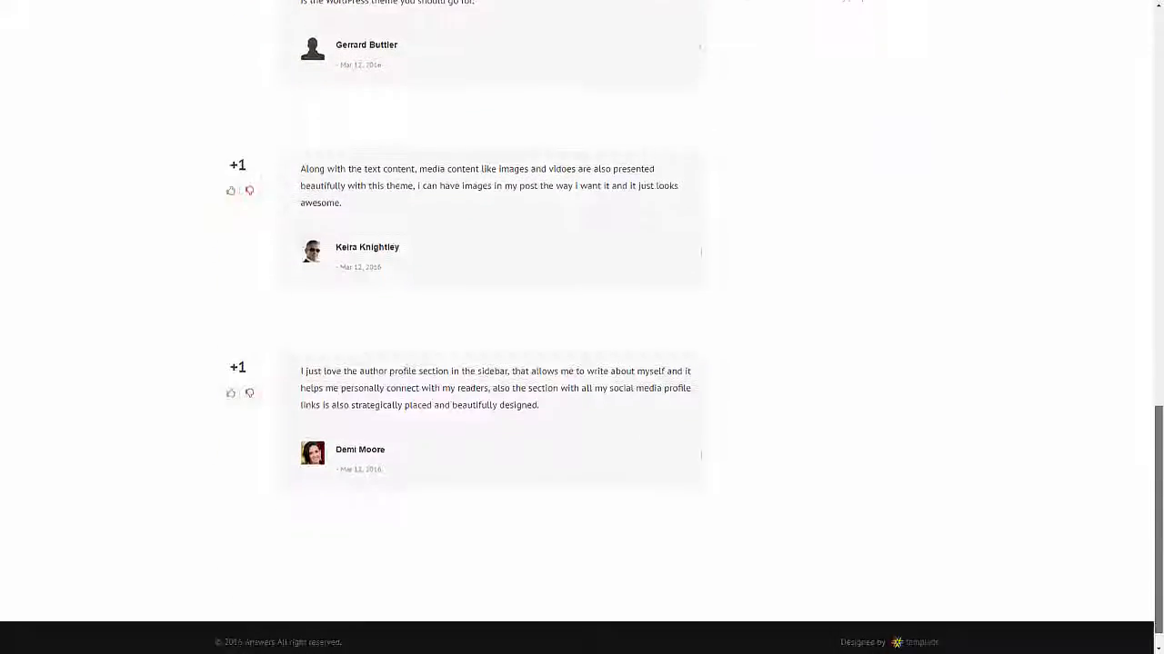
{"action": "scroll", "scroll_direction": "up", "scroll_amount": 3}
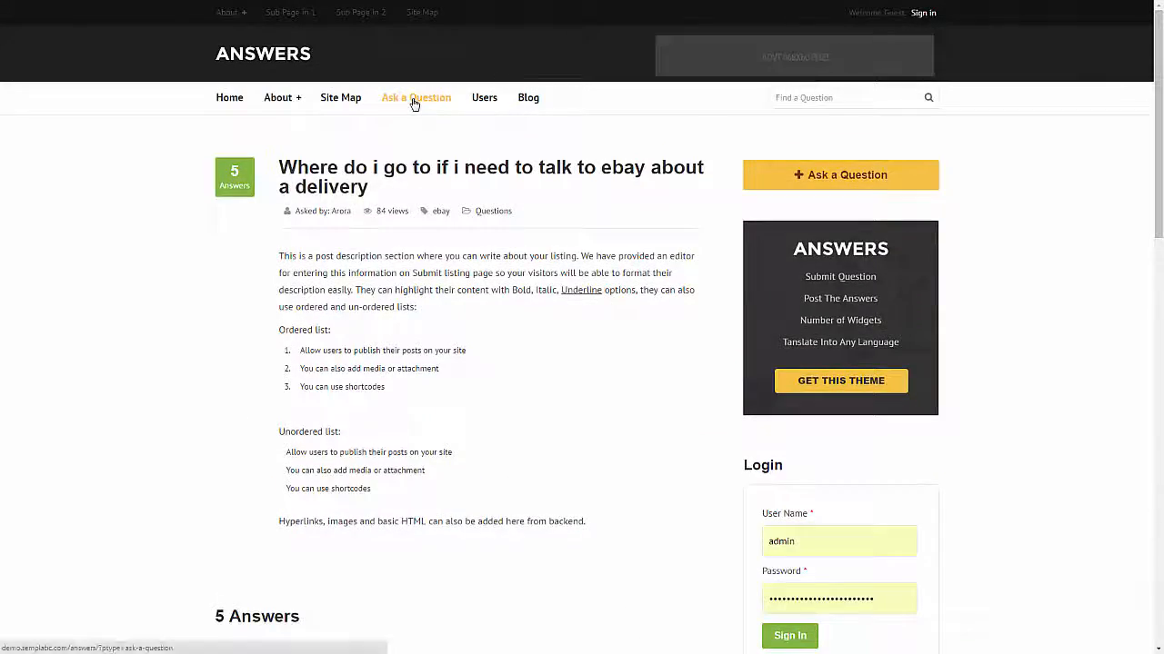
Enter 'Test' as the title in the Ask a Question form, then go to Users
{"action": "left_click", "coordinate": [415, 98]}
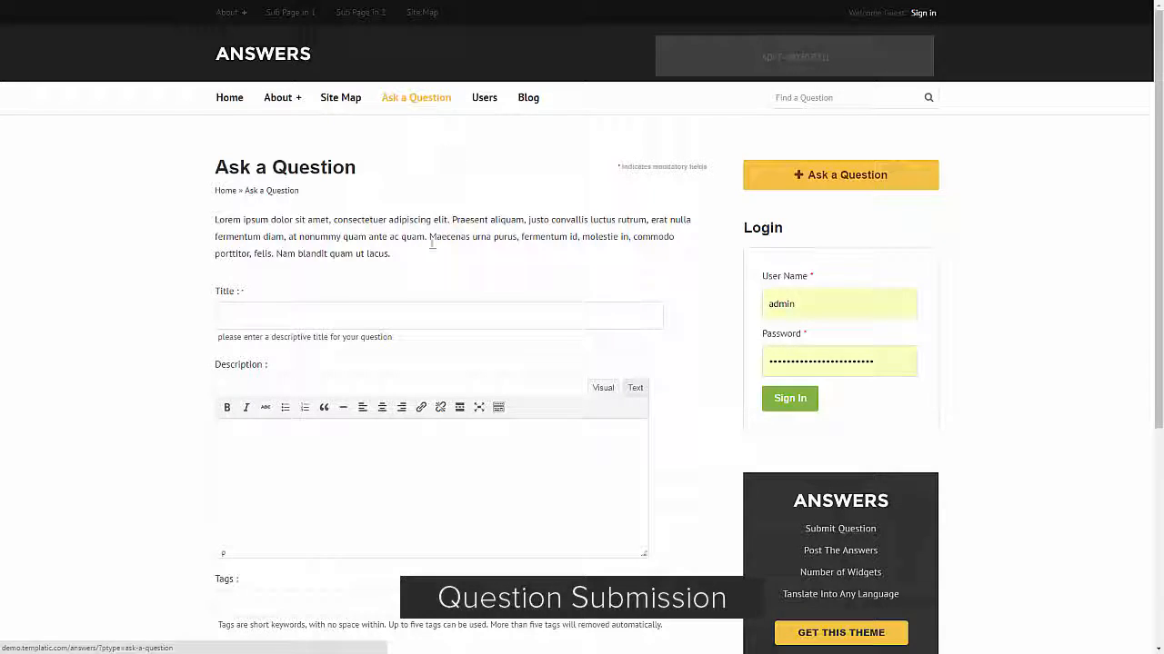
{"action": "left_click", "coordinate": [439, 315]}
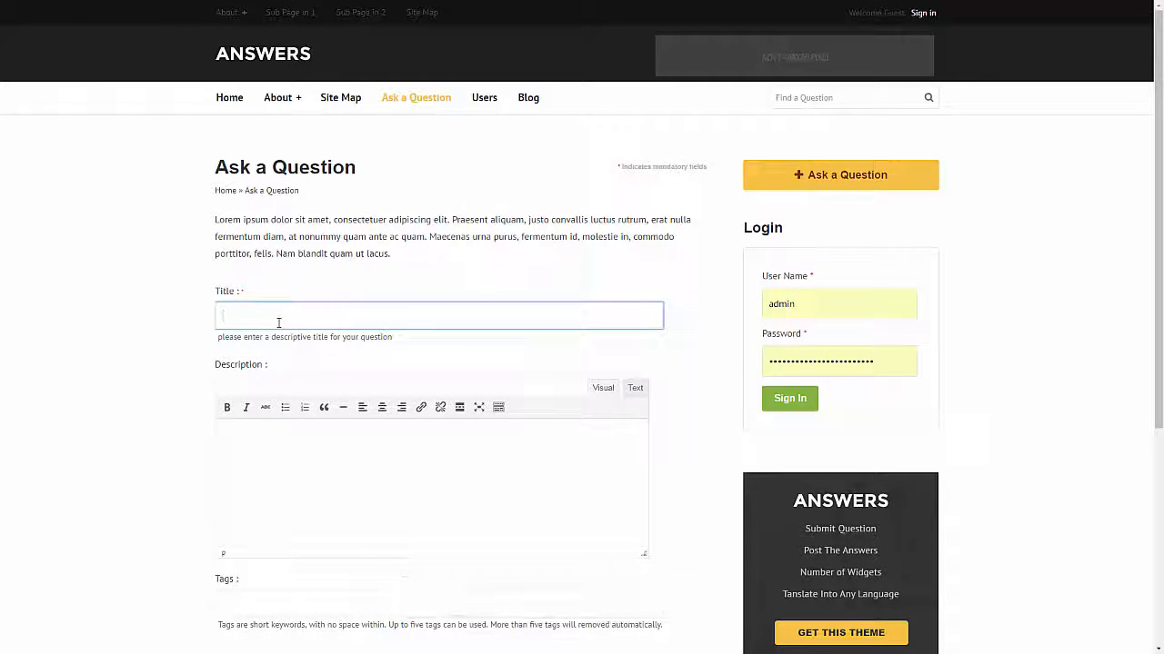
{"action": "type", "text": "Test"}
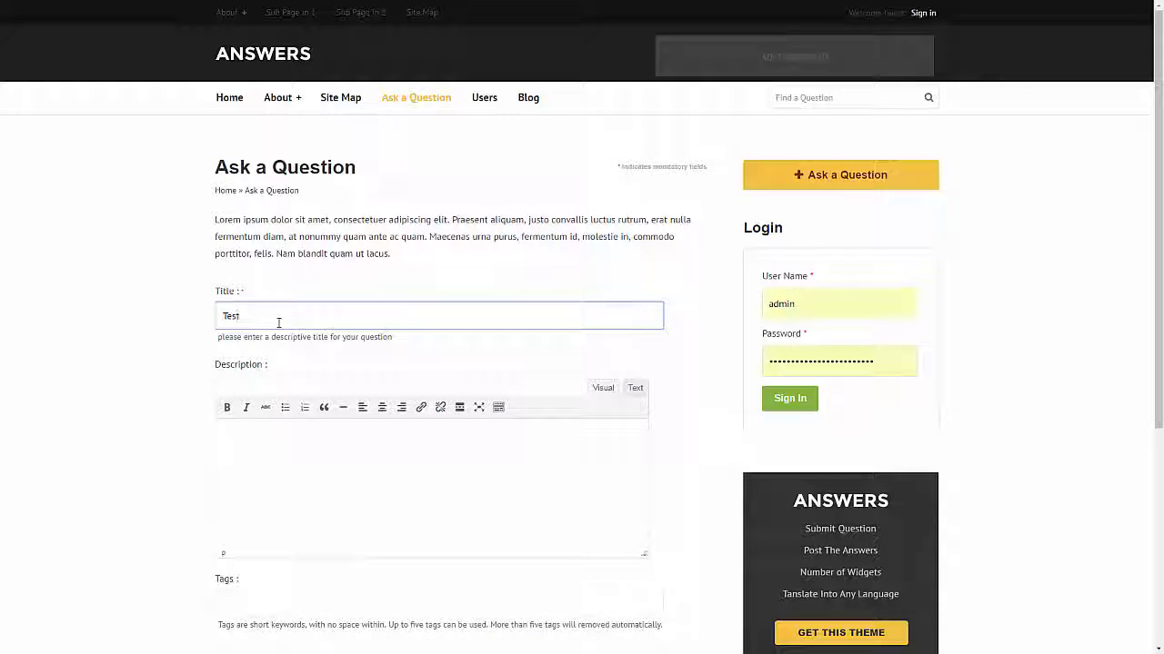
{"action": "scroll", "scroll_direction": "down", "scroll_amount": 3}
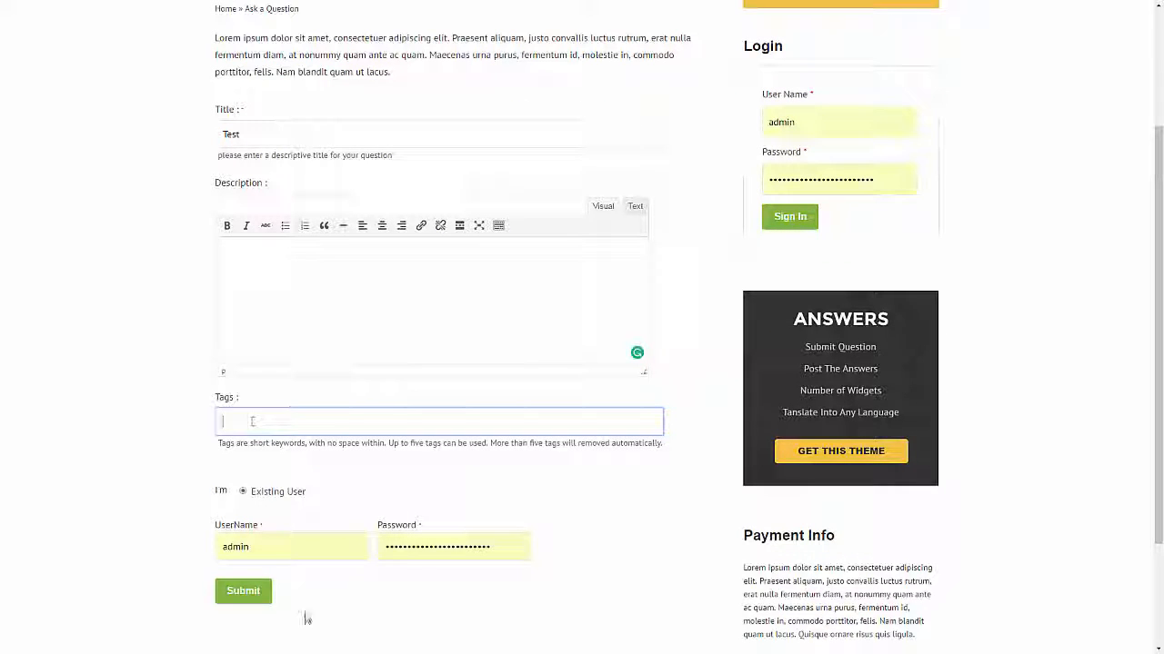
{"action": "scroll", "scroll_direction": "up", "scroll_amount": 3}
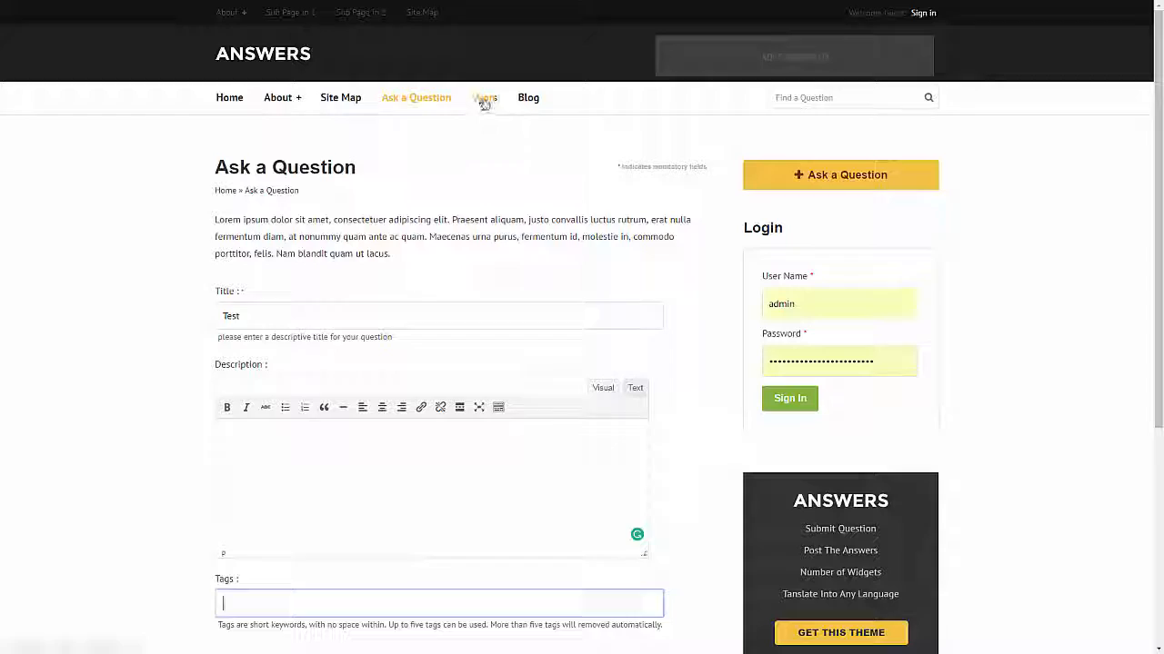
{"action": "left_click", "coordinate": [483, 98]}
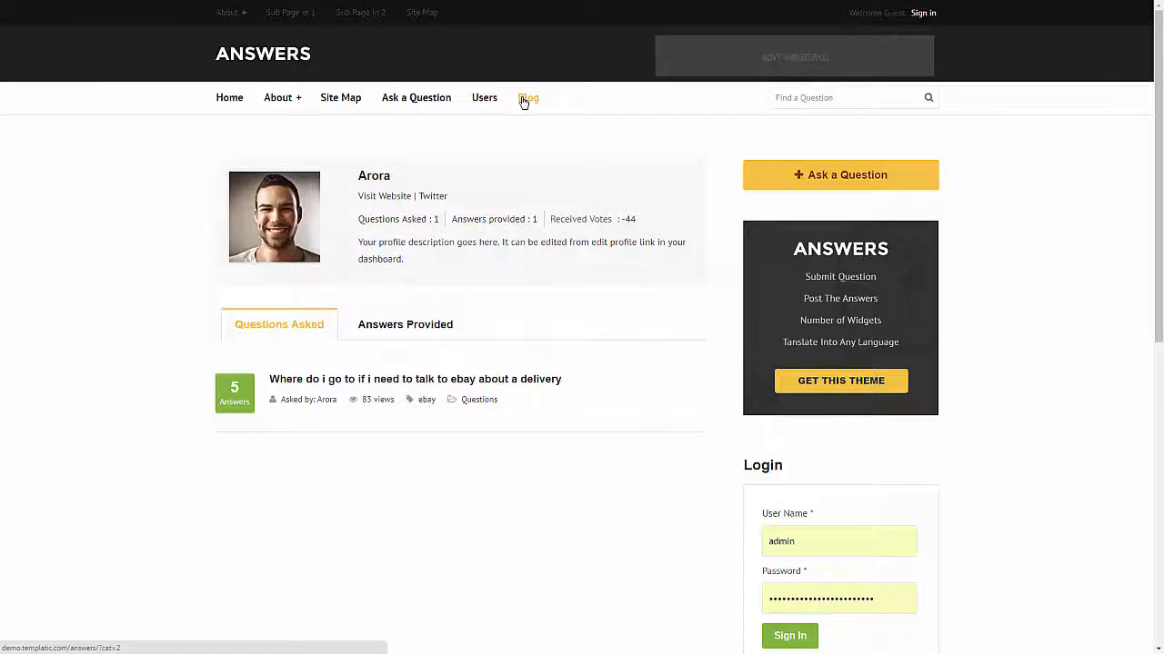
Open the Blog listing and its first post, about putting a house on the market
{"action": "left_click", "coordinate": [528, 97]}
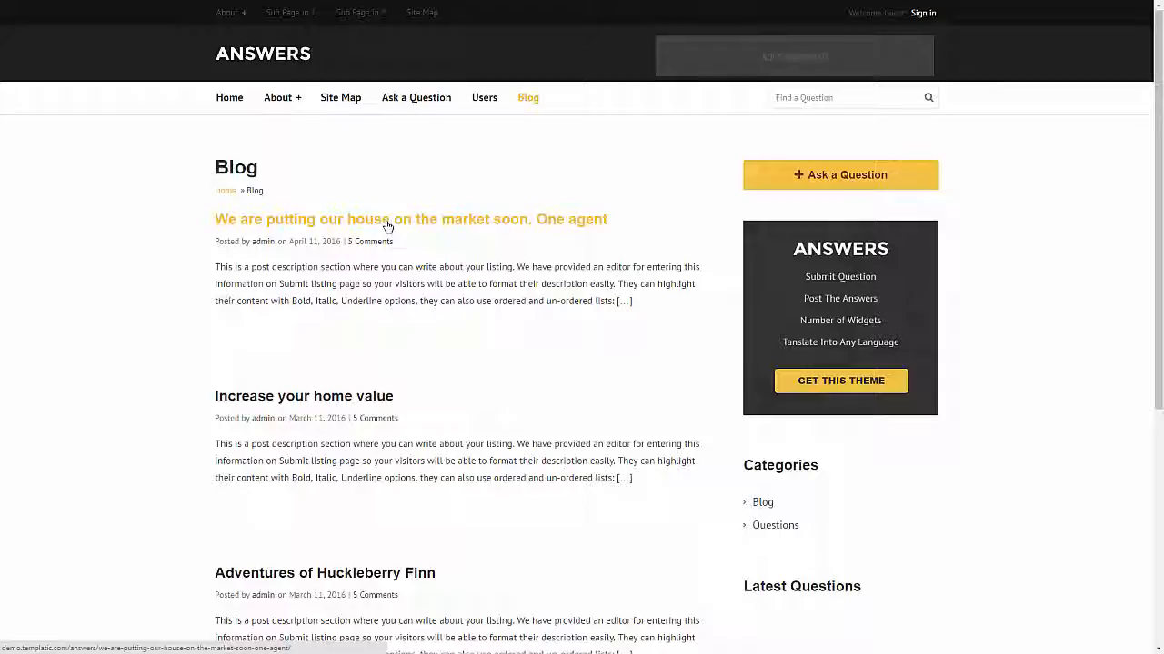
{"action": "left_click", "coordinate": [410, 219]}
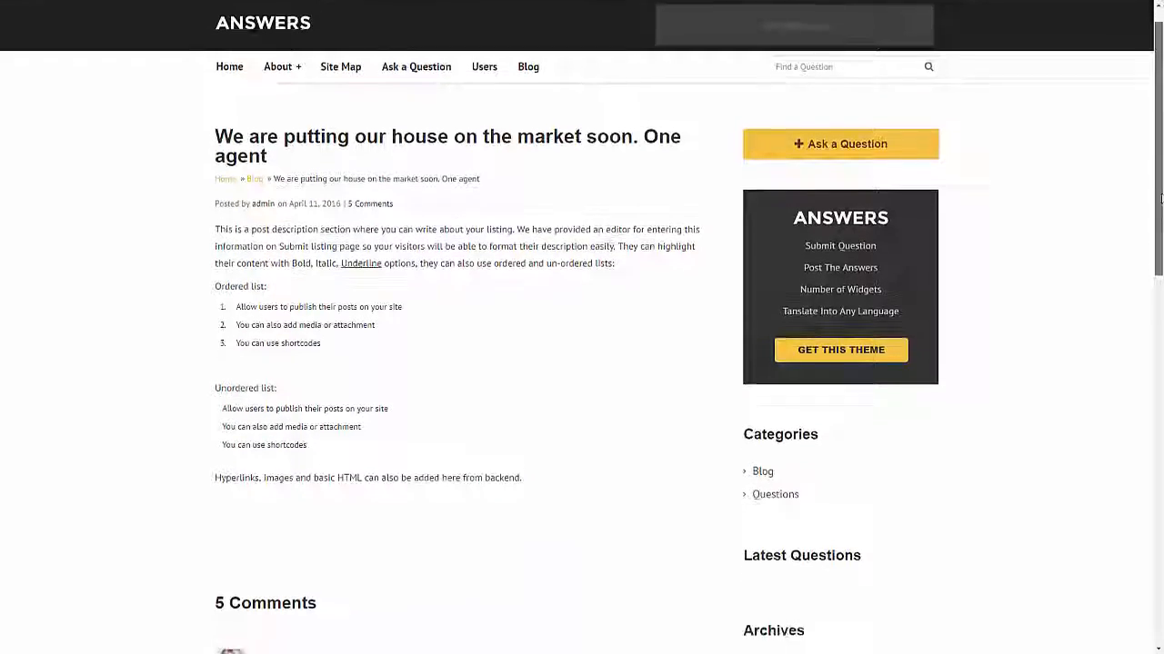
{"action": "scroll", "scroll_direction": "up", "scroll_amount": 3}
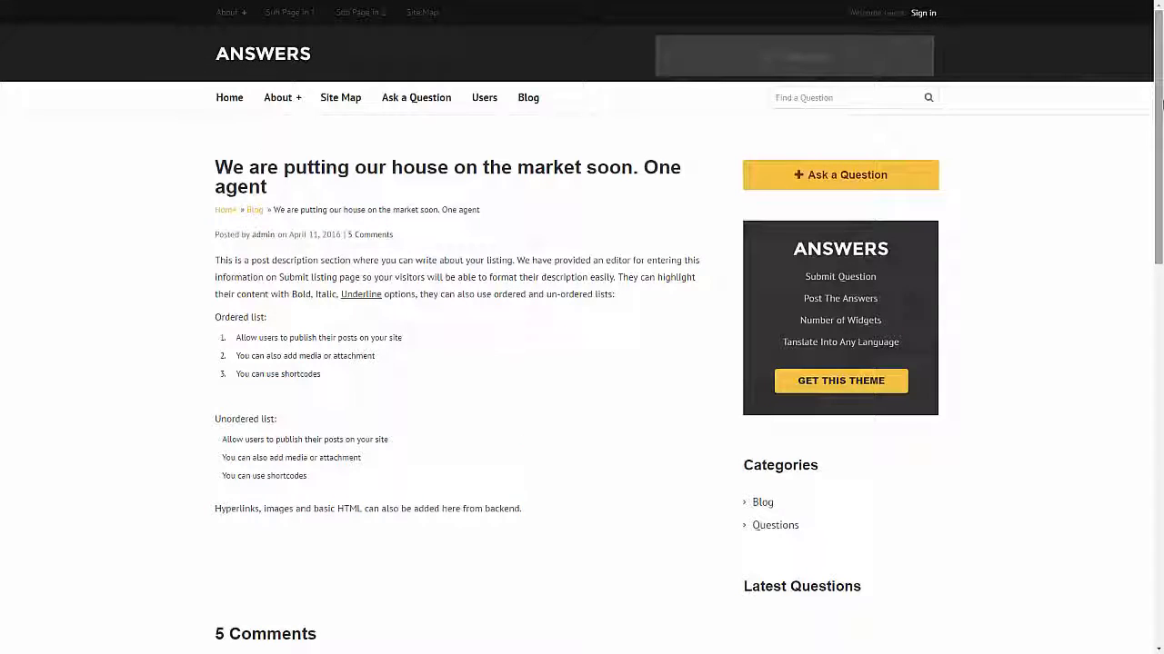